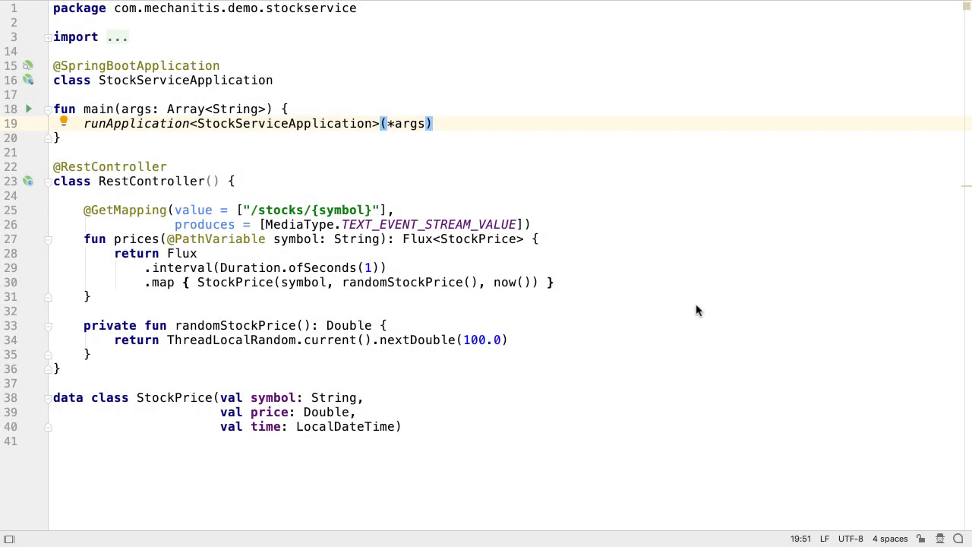
{"action": "left_click", "coordinate": [432, 123]}
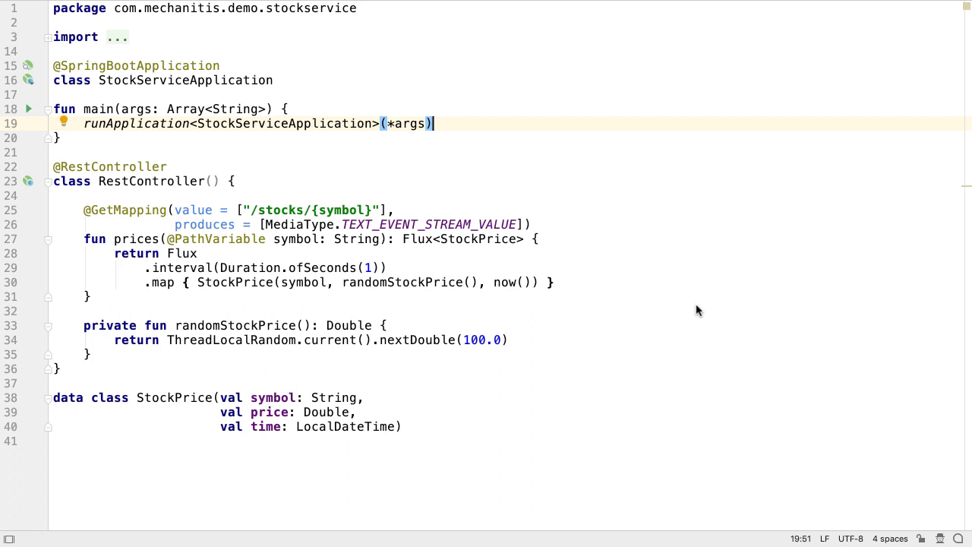
{"action": "mouse_move", "coordinate": [608, 249]}
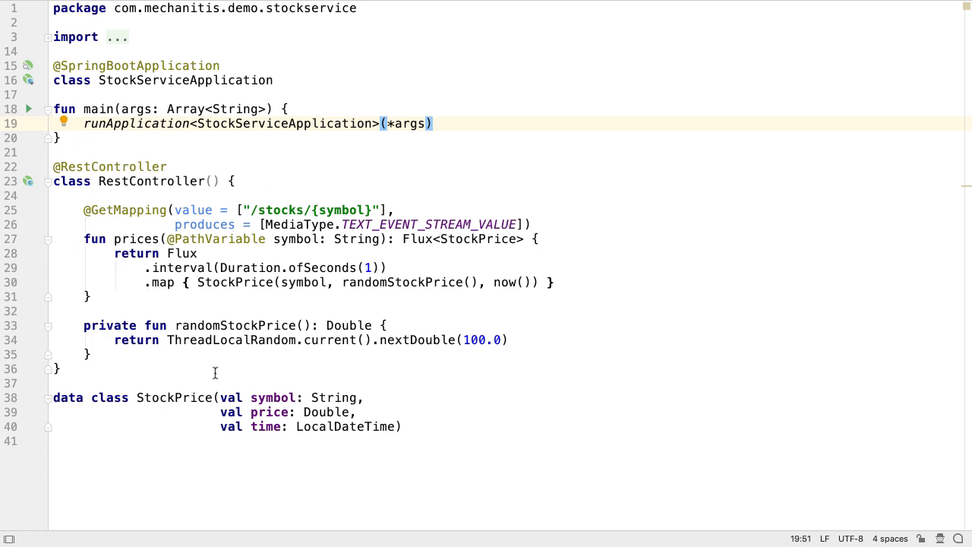
{"action": "type", "text": "class"}
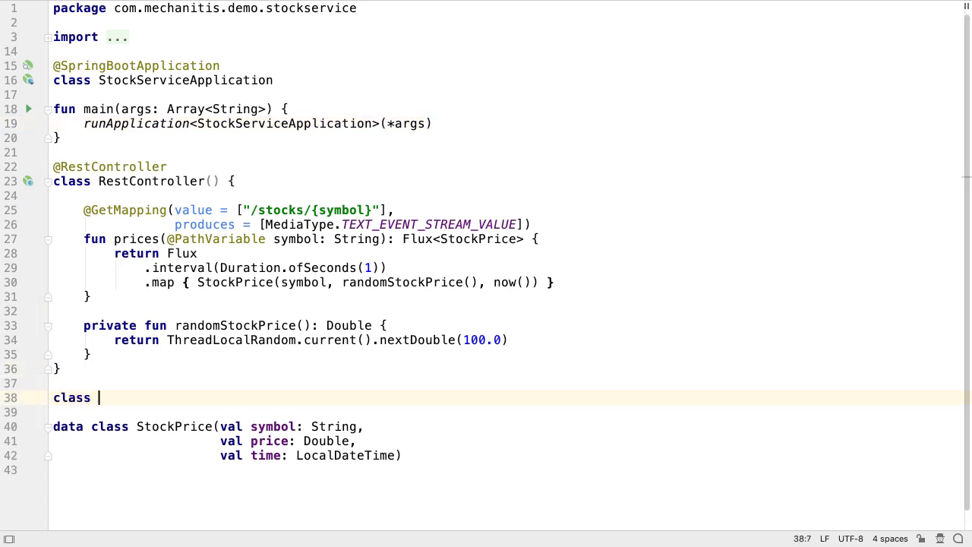
{"action": "type", "text": "RSocketController {"}
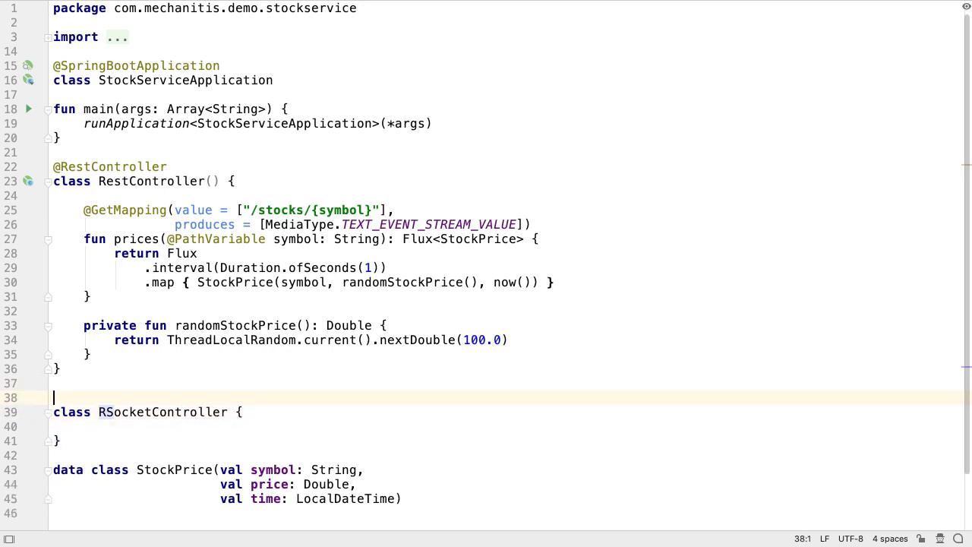
{"action": "type", "text": "@Controller"}
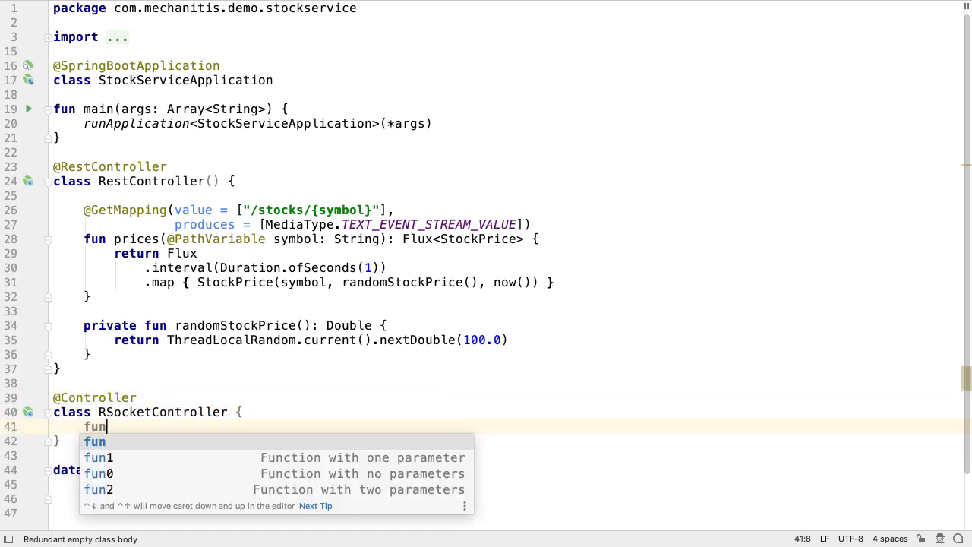
Add an empty prices(symbol: String): Flux<StockPrice> function via the one-parameter template
{"action": "left_click", "coordinate": [97, 458]}
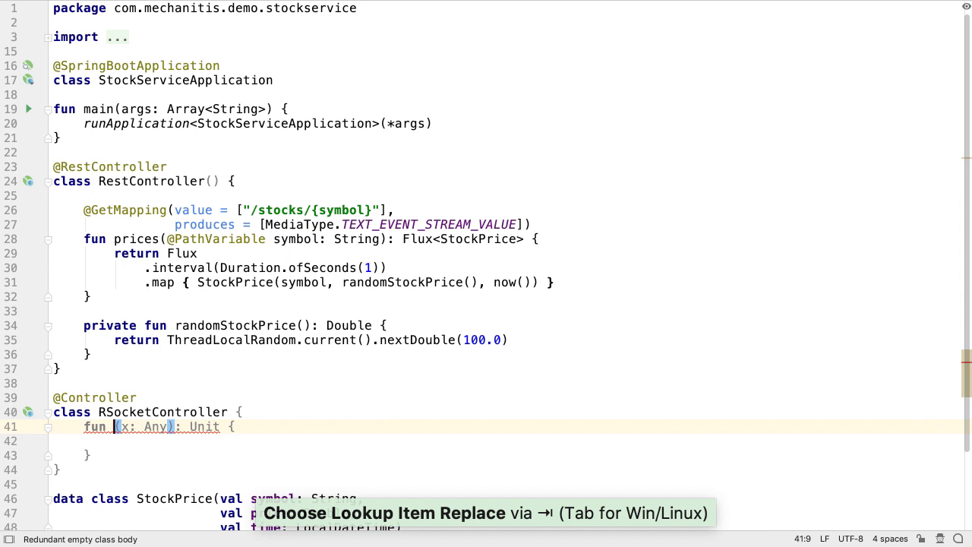
{"action": "type", "text": "prices"}
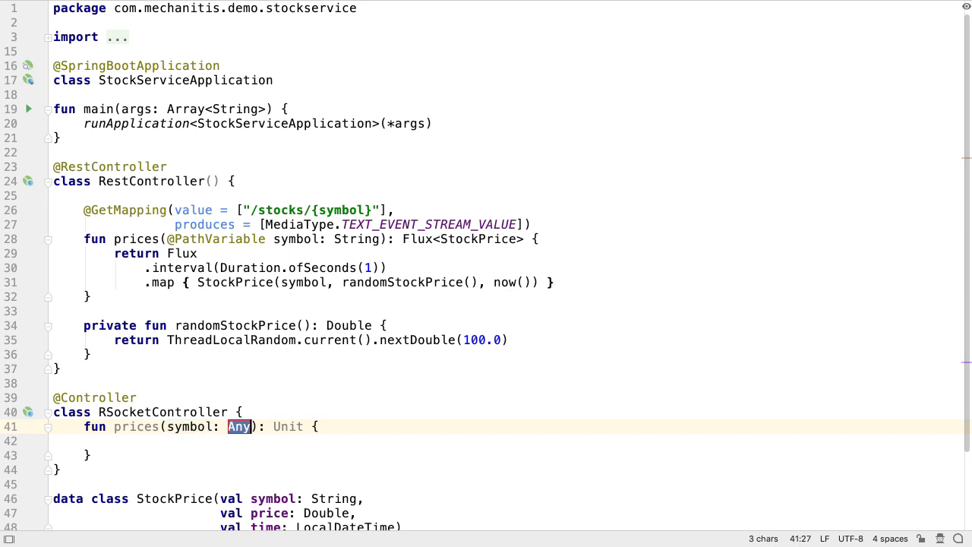
{"action": "type", "text": "String"}
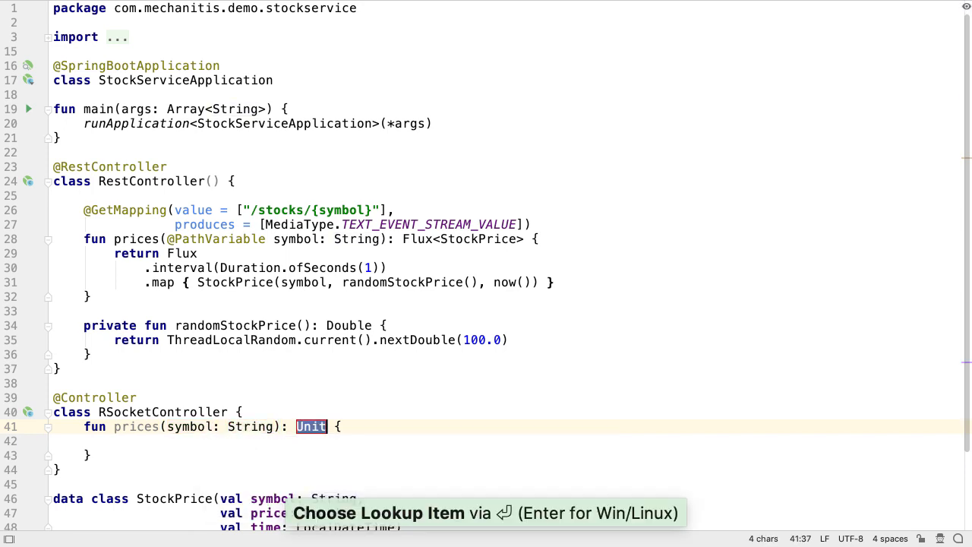
{"action": "type", "text": "Flux"}
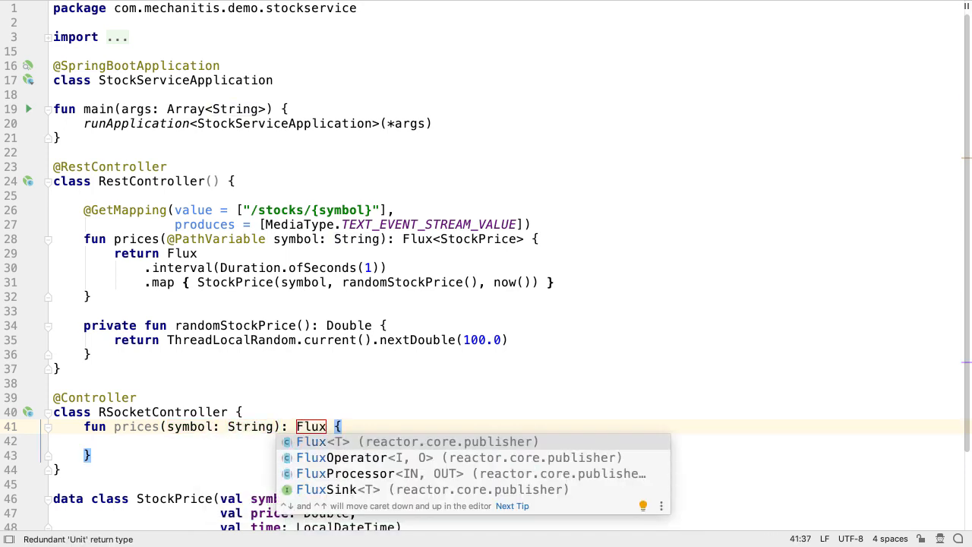
{"action": "type", "text": "<Stop"}
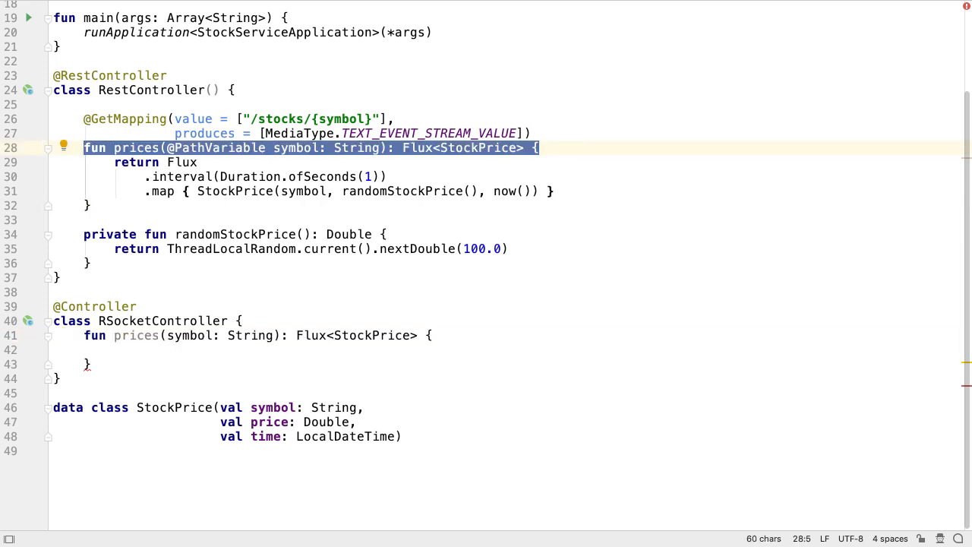
Reference priceService inside the prices body and request quick fixes for it
{"action": "left_click", "coordinate": [264, 349]}
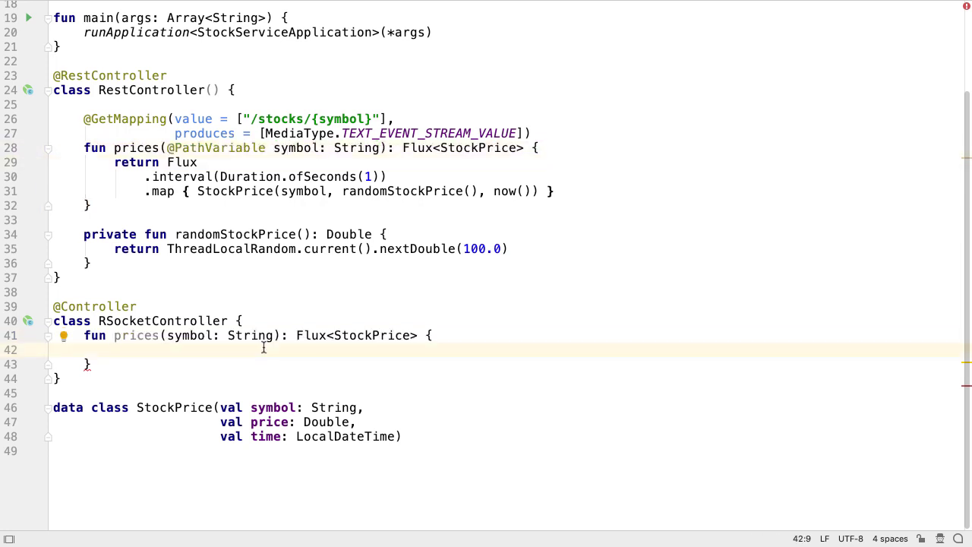
{"action": "type", "text": "priceServ"}
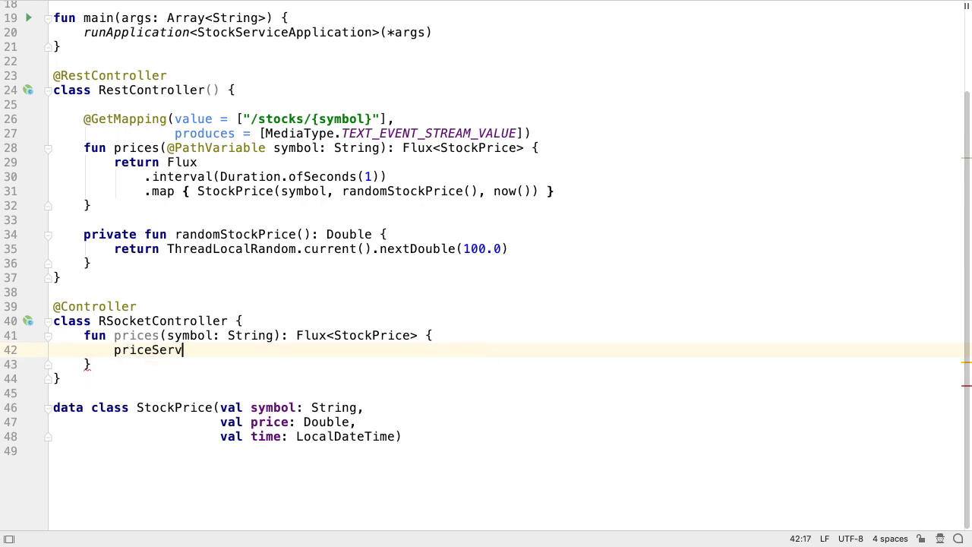
{"action": "type", "text": "ice"}
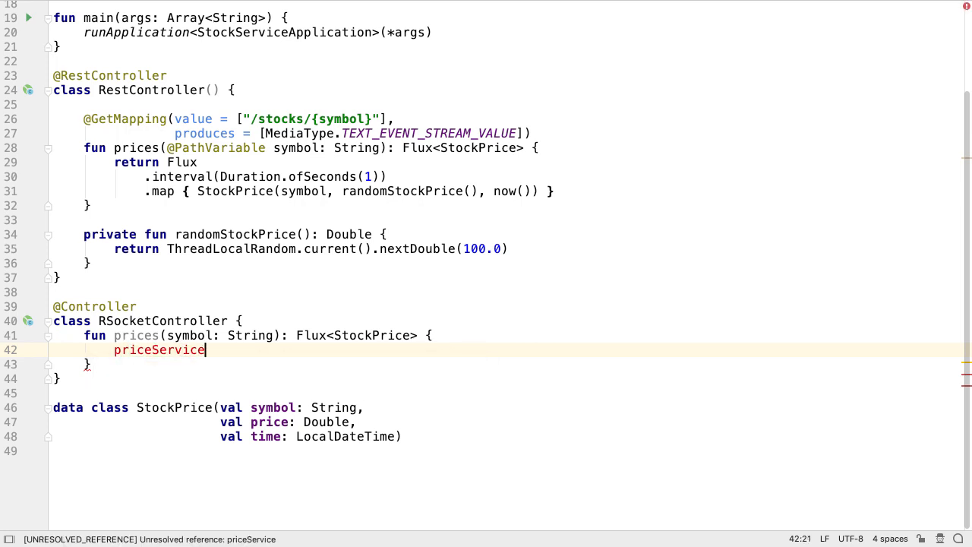
{"action": "key", "text": "Alt+Enter"}
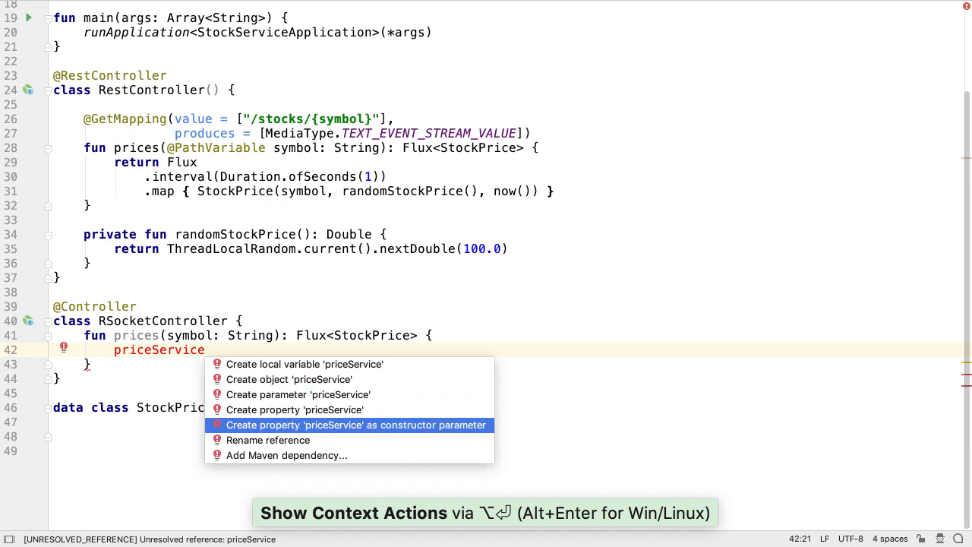
Create priceService as a PriceService constructor property of RSocketController, proceeding despite the unresolved type
{"action": "key", "text": "Escape"}
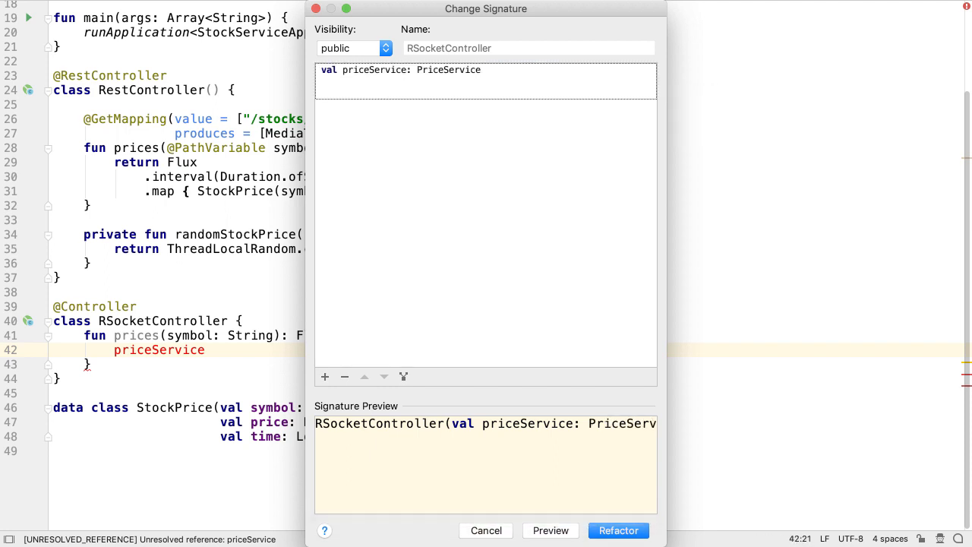
{"action": "left_click", "coordinate": [619, 530]}
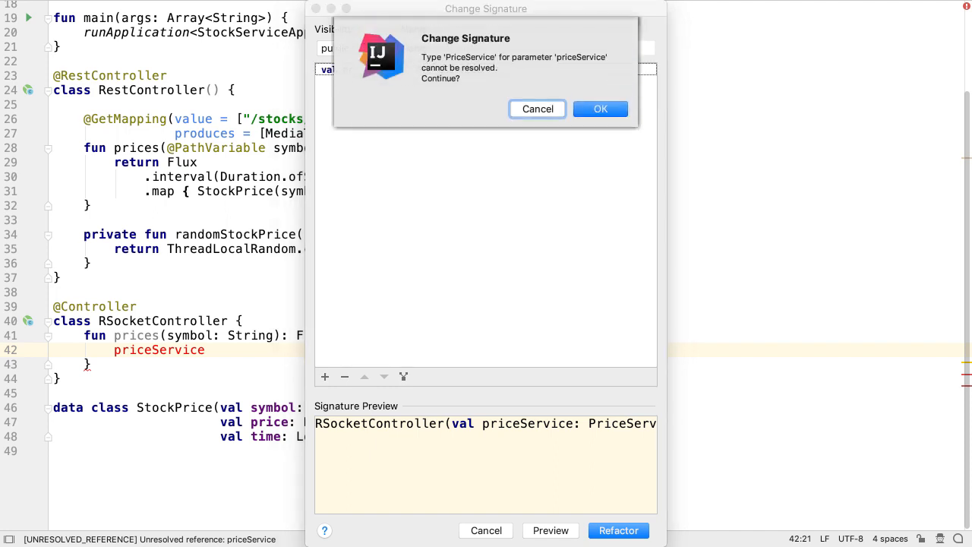
{"action": "left_click", "coordinate": [600, 110]}
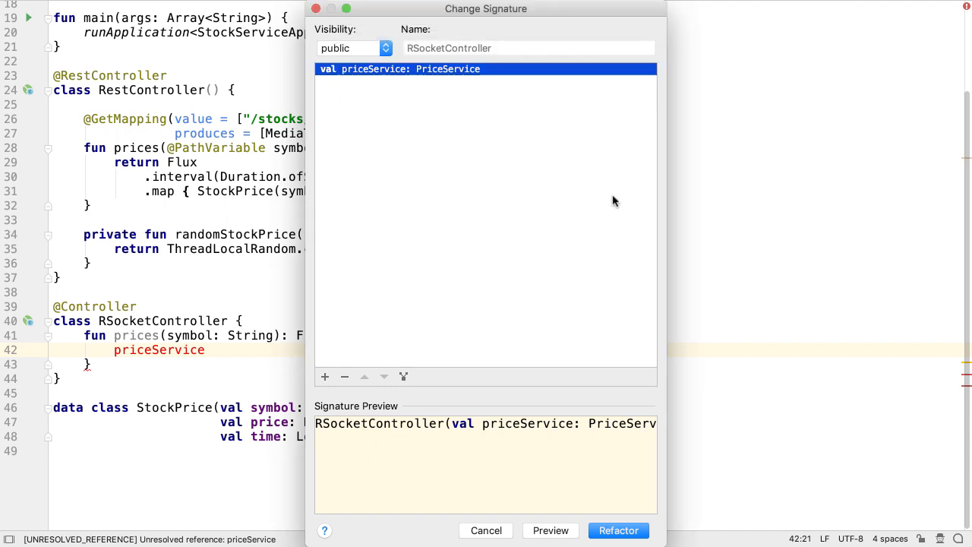
{"action": "left_click", "coordinate": [619, 530]}
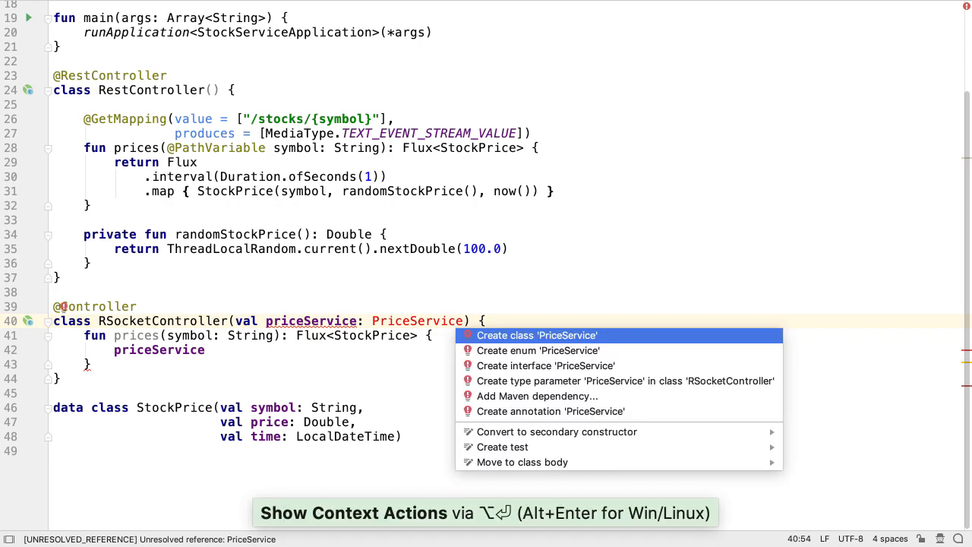
{"action": "left_click", "coordinate": [538, 336]}
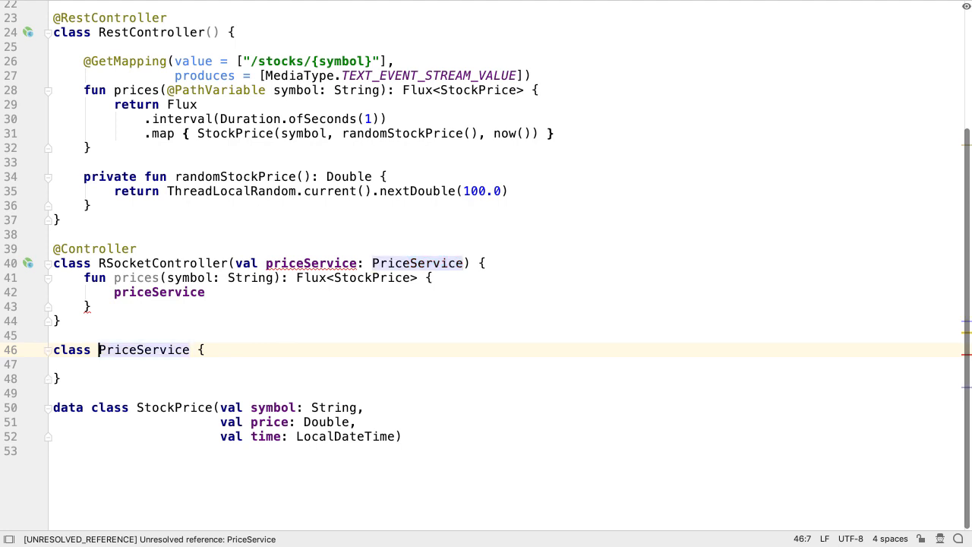
{"action": "key", "text": "Enter"}
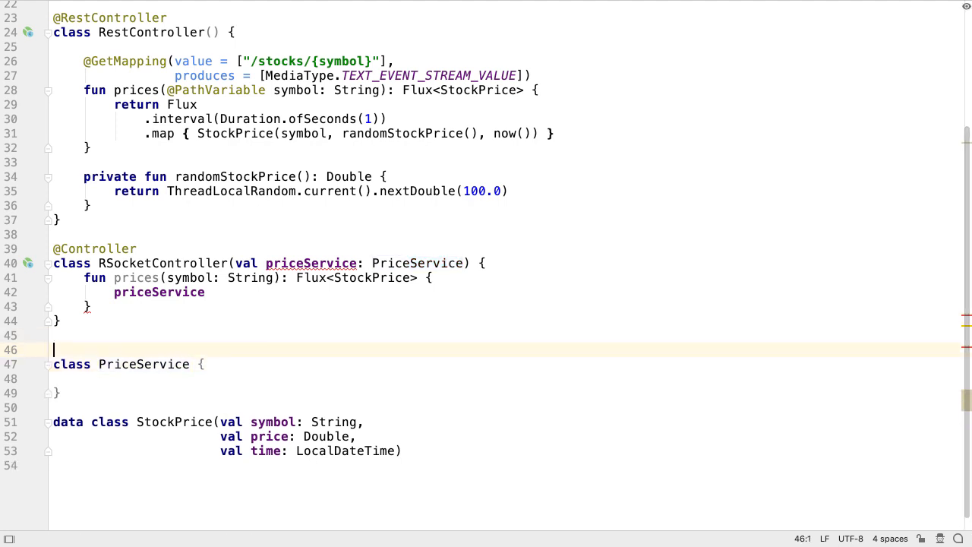
{"action": "type", "text": "@Service"}
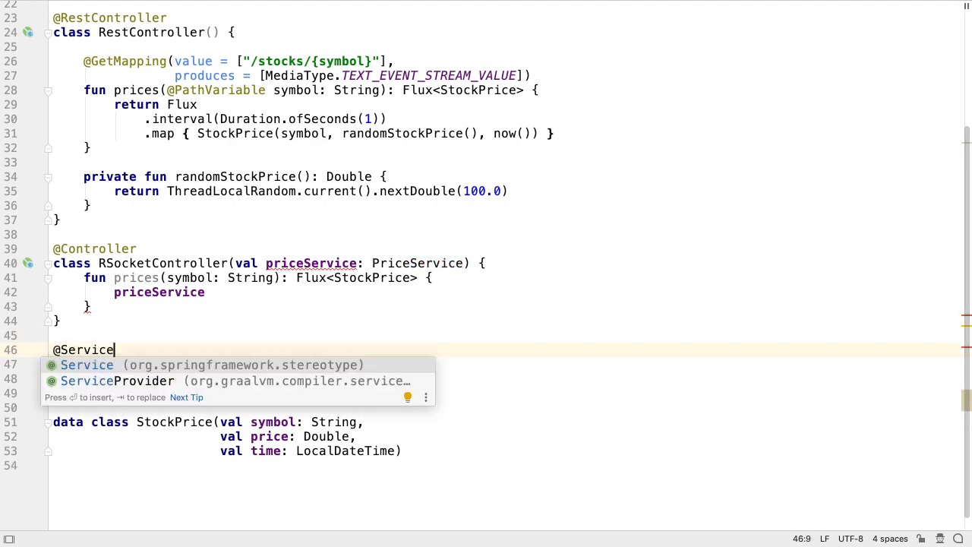
{"action": "key", "text": "Enter"}
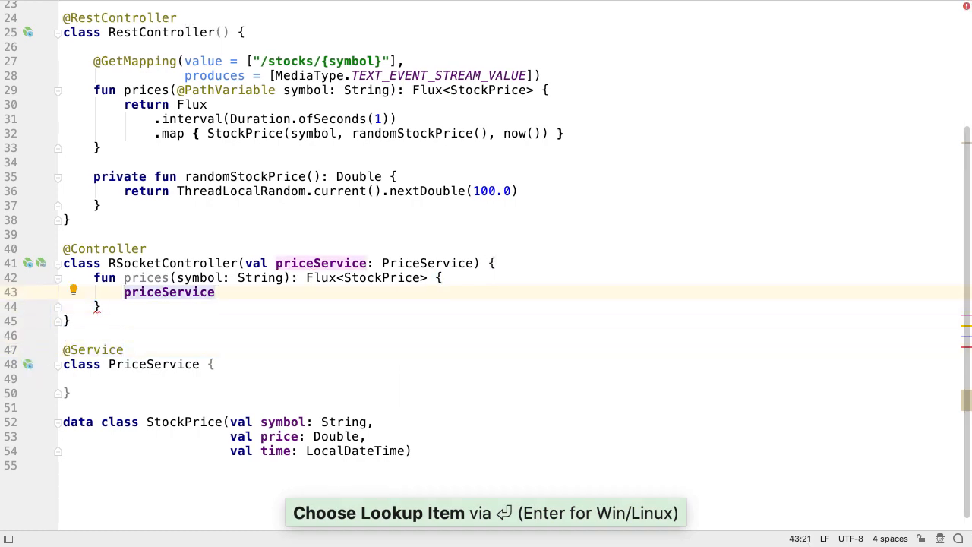
Call priceService.generatePrices(symbol) and create generatePrices(symbol: String) as a PriceService member
{"action": "type", "text": ".generatePrices"}
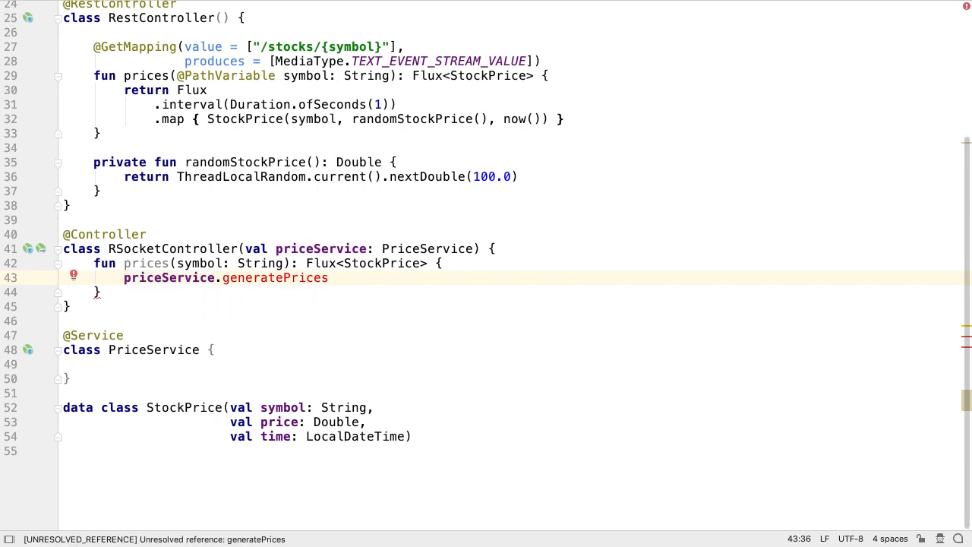
{"action": "type", "text": "(symbol"}
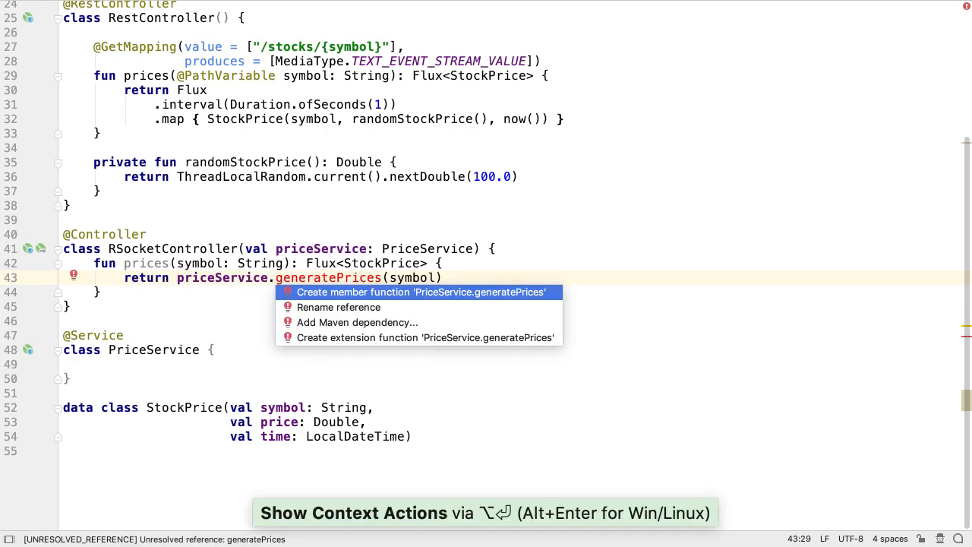
{"action": "left_click", "coordinate": [426, 292]}
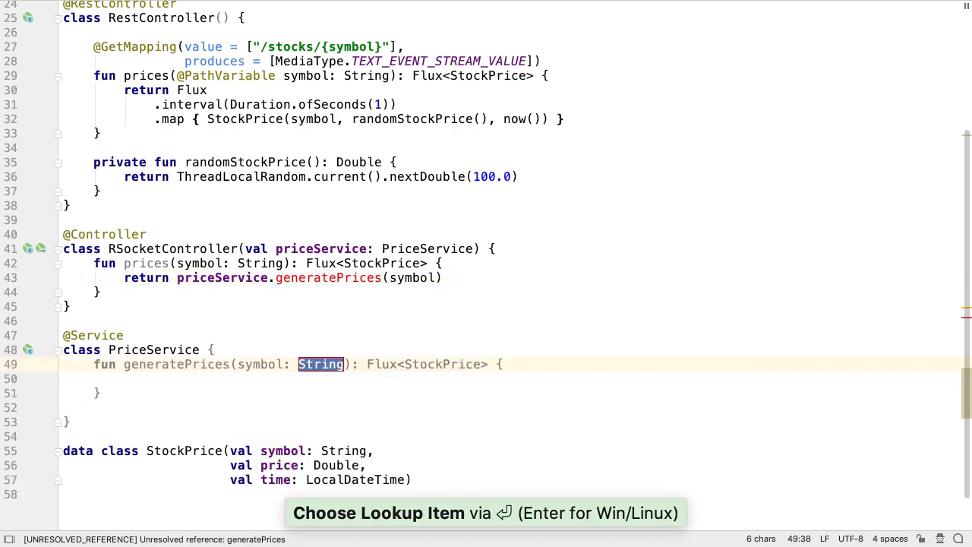
{"action": "key", "text": "Enter"}
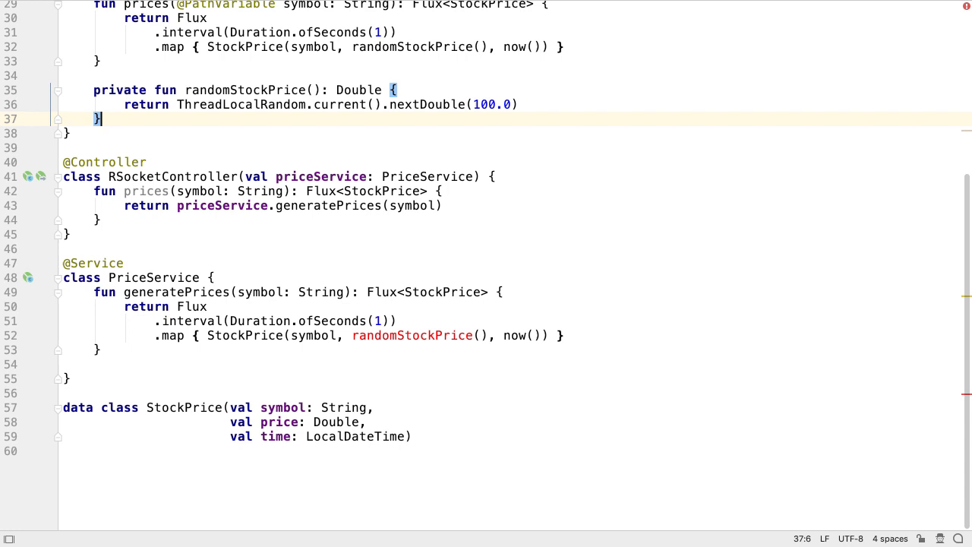
Paste the Flux.interval stream body into generatePrices so it emits StockPrice values
{"action": "left_click_drag", "start_coordinate": [92, 89], "coordinate": [67, 134]}
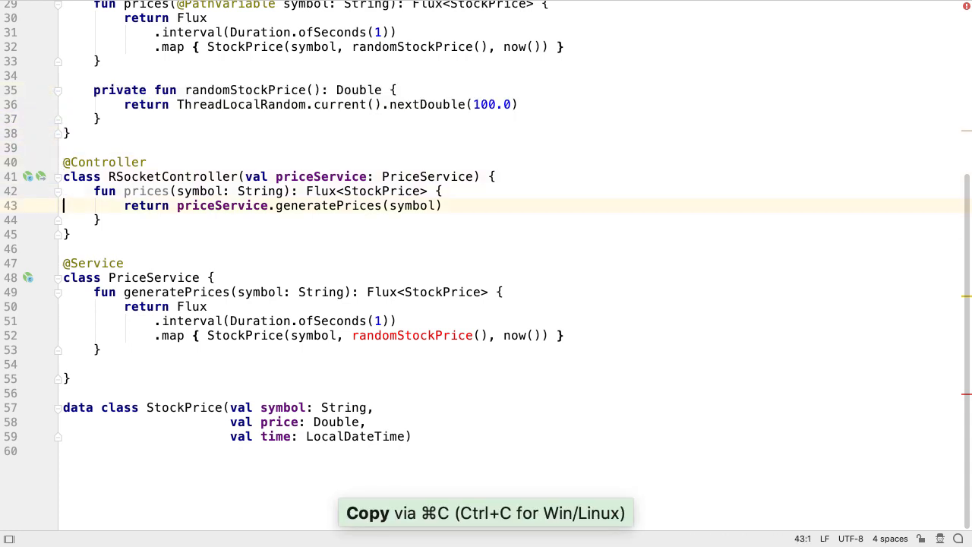
{"action": "key", "text": "cmd+v"}
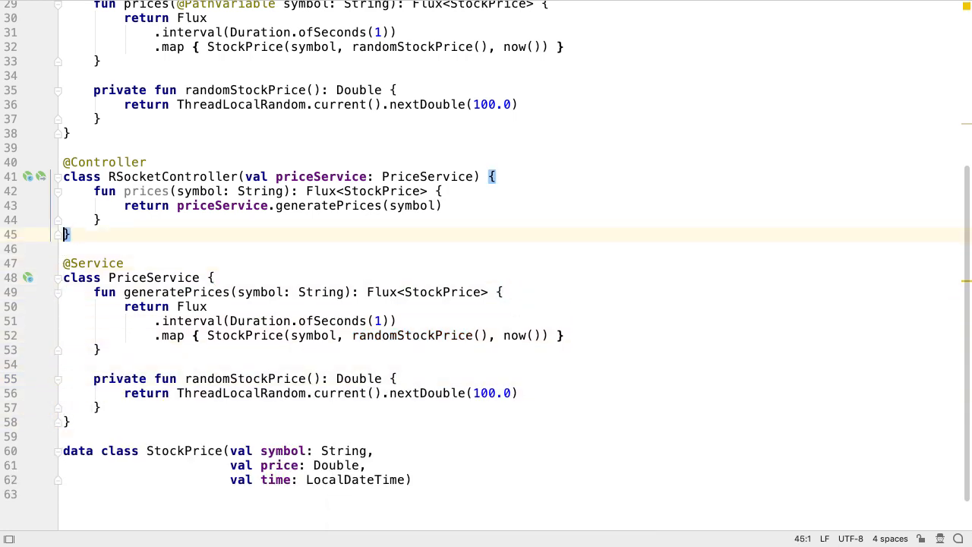
Replace RestController's prices body with priceService, added as a PriceService constructor property
{"action": "scroll", "scroll_direction": "up", "scroll_amount": 3}
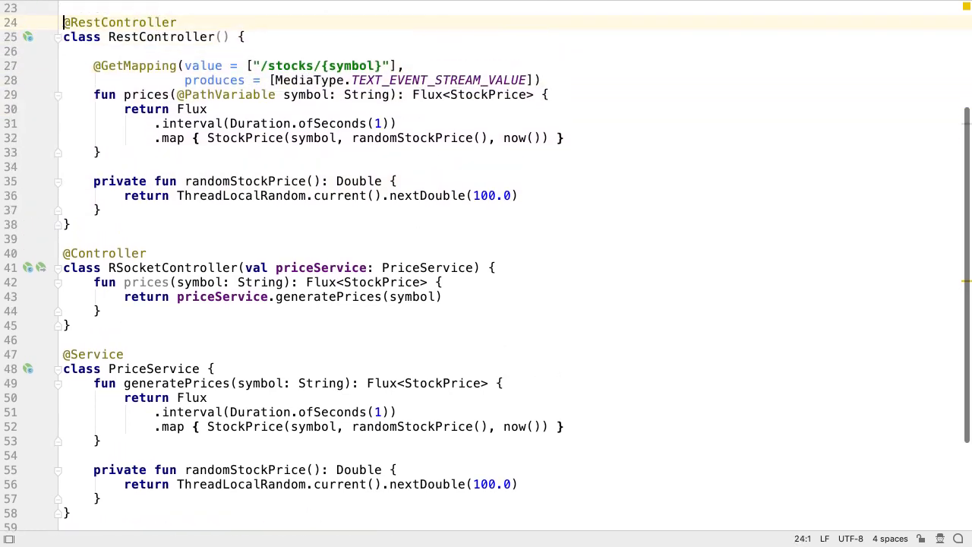
{"action": "left_click_drag", "start_coordinate": [125, 109], "coordinate": [562, 137]}
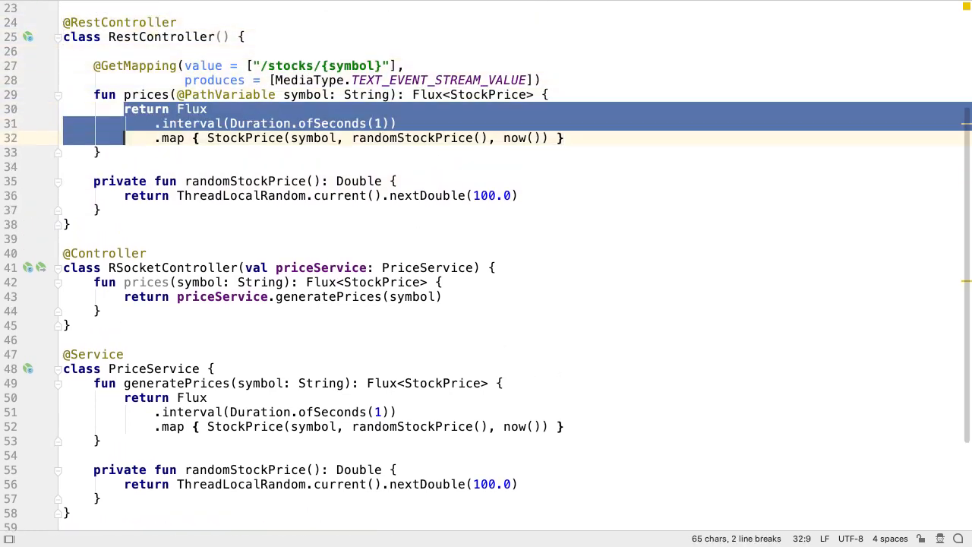
{"action": "type", "text": "priceService"}
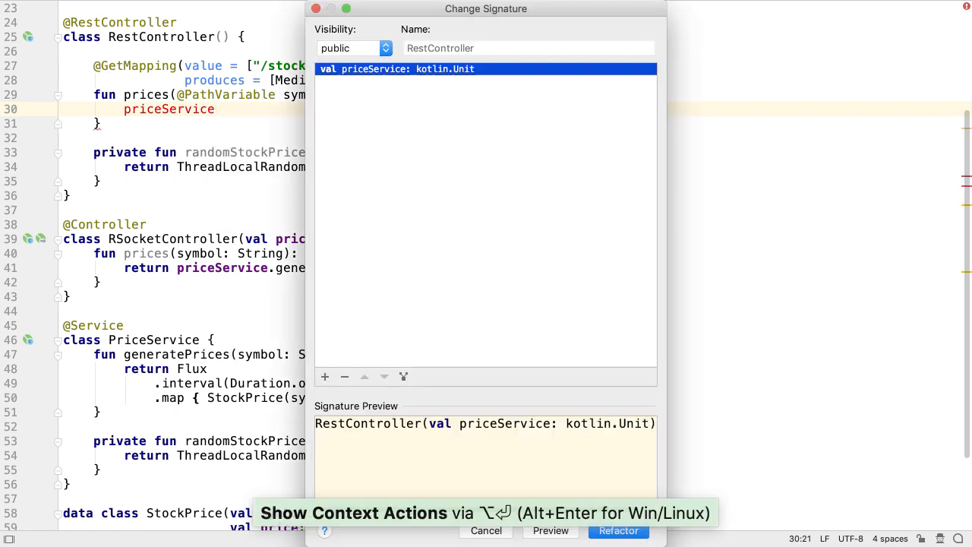
{"action": "type", "text": "Pri"}
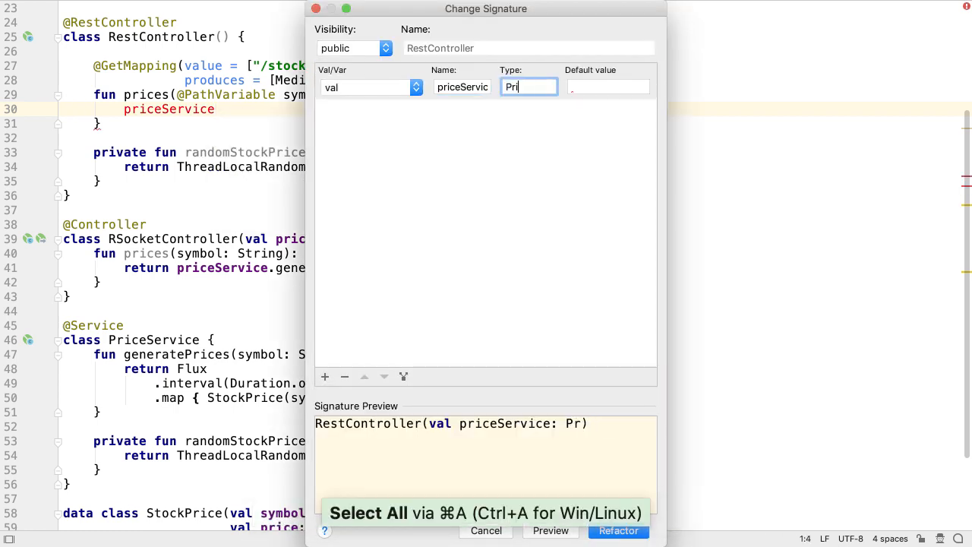
{"action": "left_click", "coordinate": [617, 532]}
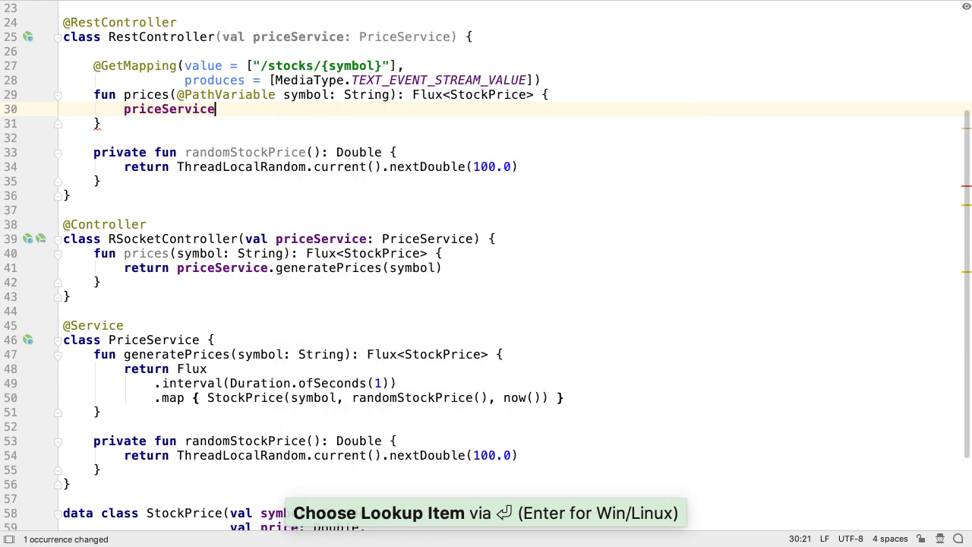
Make RestController's prices return priceService.generatePrices(symbol)
{"action": "type", "text": ".generatePrices(symbol"}
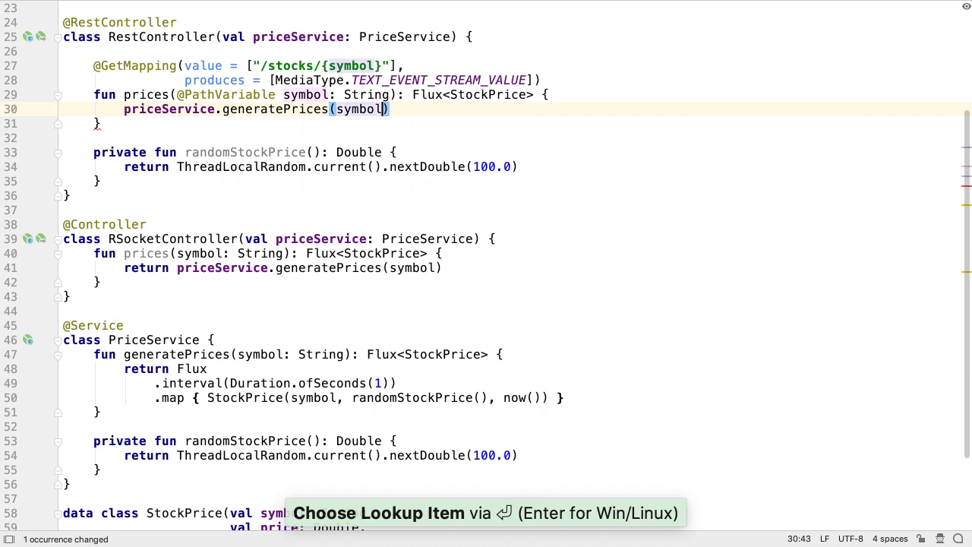
{"action": "type", "text": "return"}
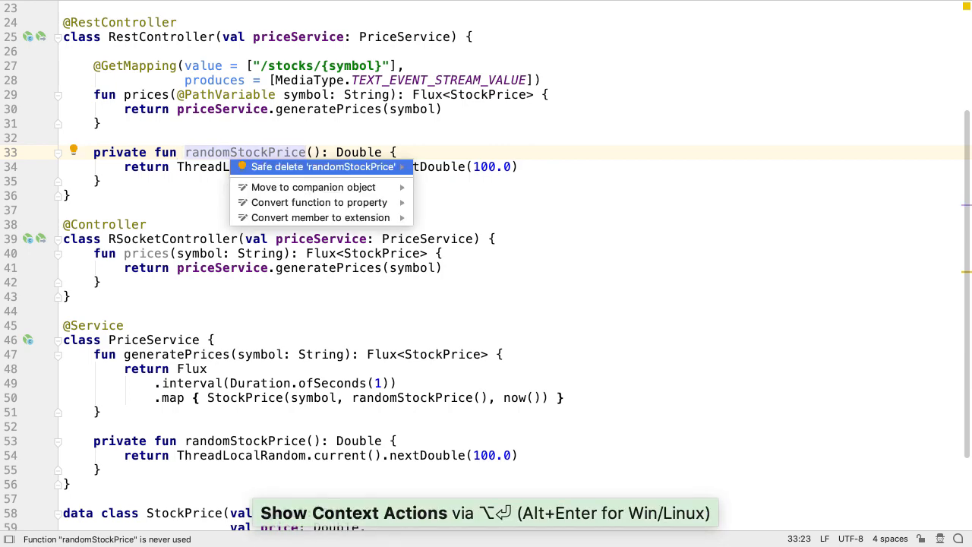
Safe-delete RestController's unused randomStockPrice function
{"action": "left_click", "coordinate": [325, 165]}
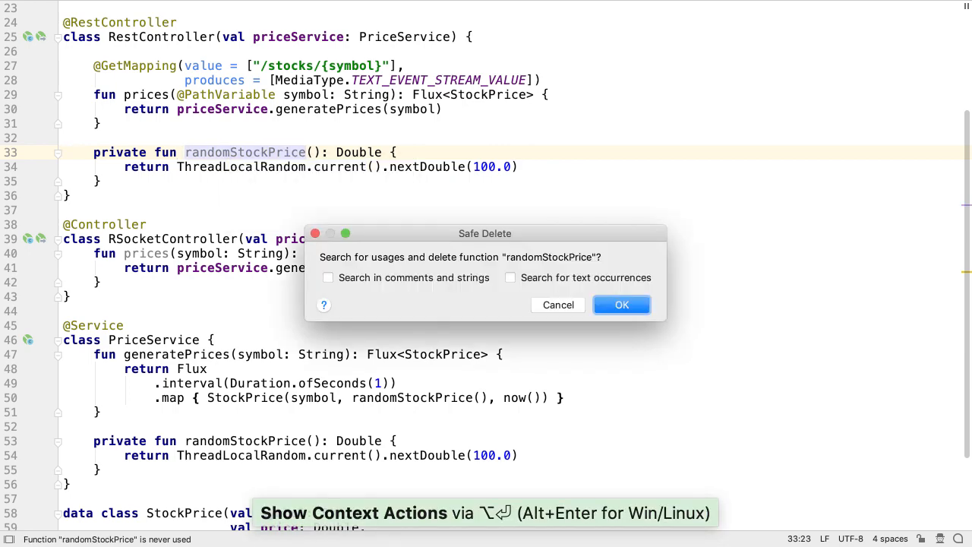
{"action": "left_click", "coordinate": [622, 304]}
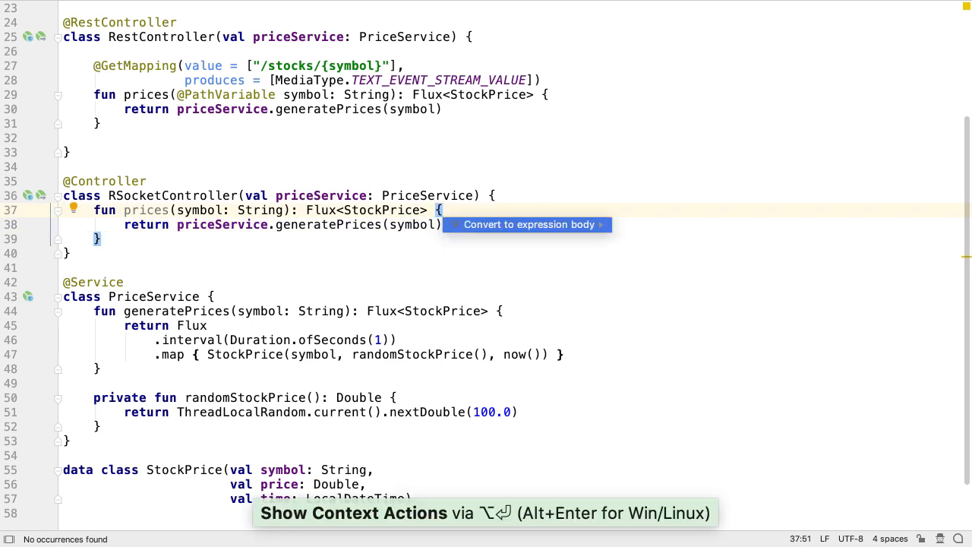
Convert both prices functions to expression bodies and drop the explicit Flux<StockPrice> return type
{"action": "left_click", "coordinate": [526, 225]}
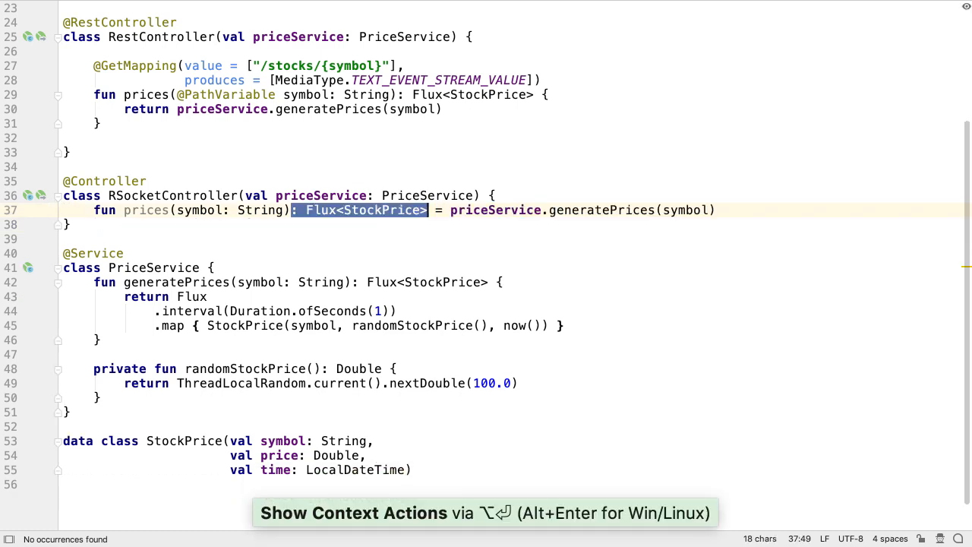
{"action": "key", "text": "Delete"}
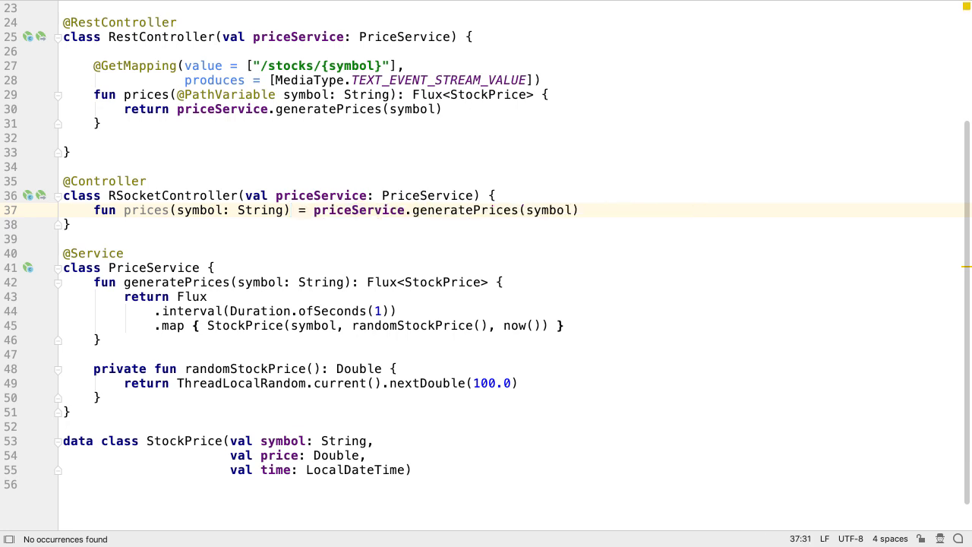
{"action": "left_click", "coordinate": [287, 94]}
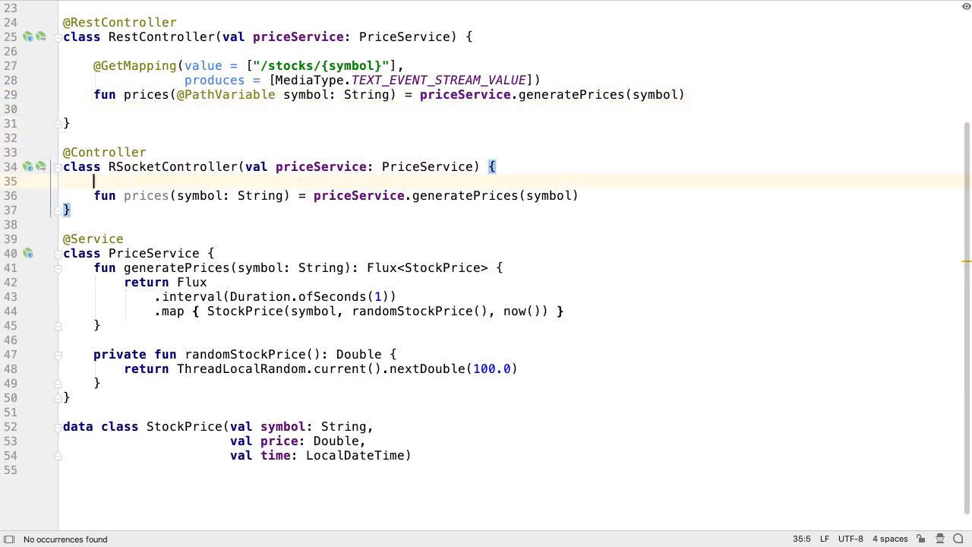
{"action": "type", "text": "@Mess"}
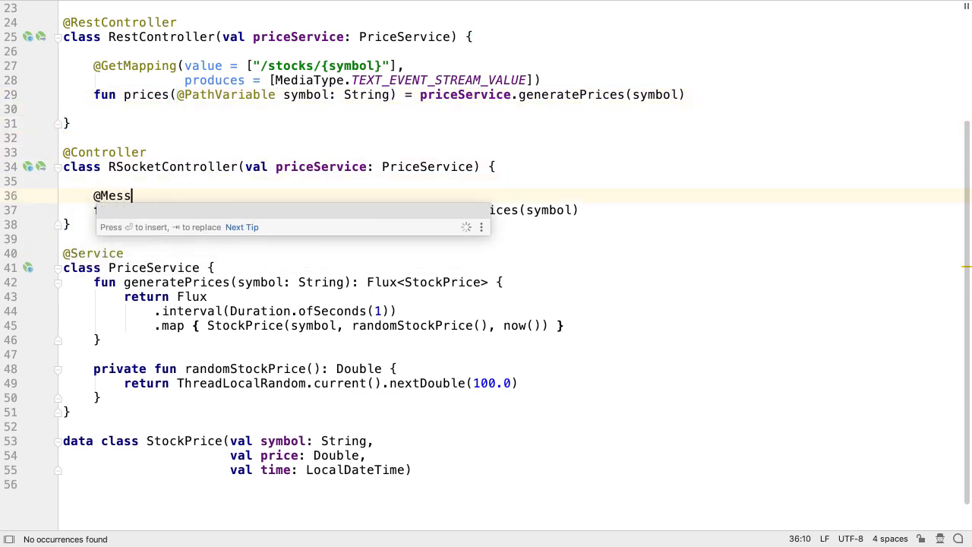
{"action": "type", "text": "ageMappi"}
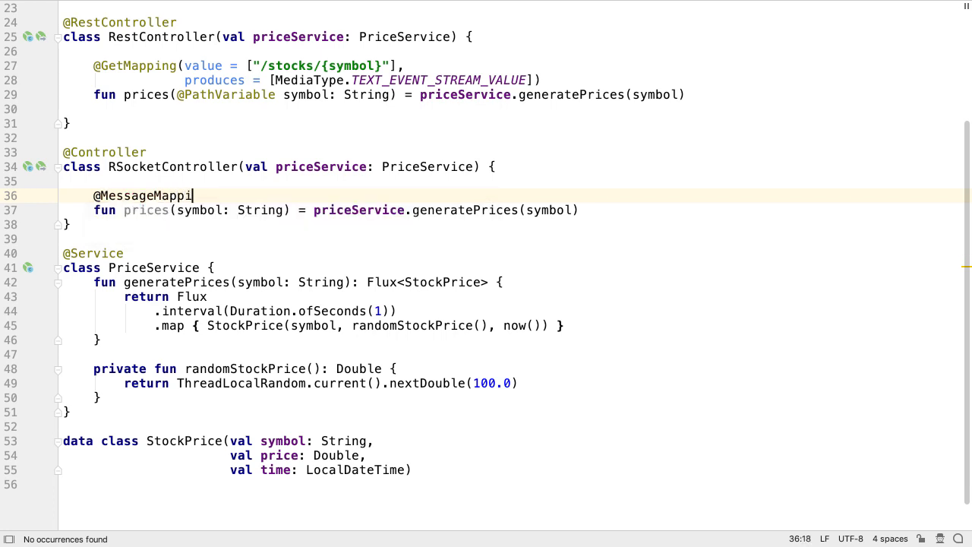
{"action": "type", "text": "ng"}
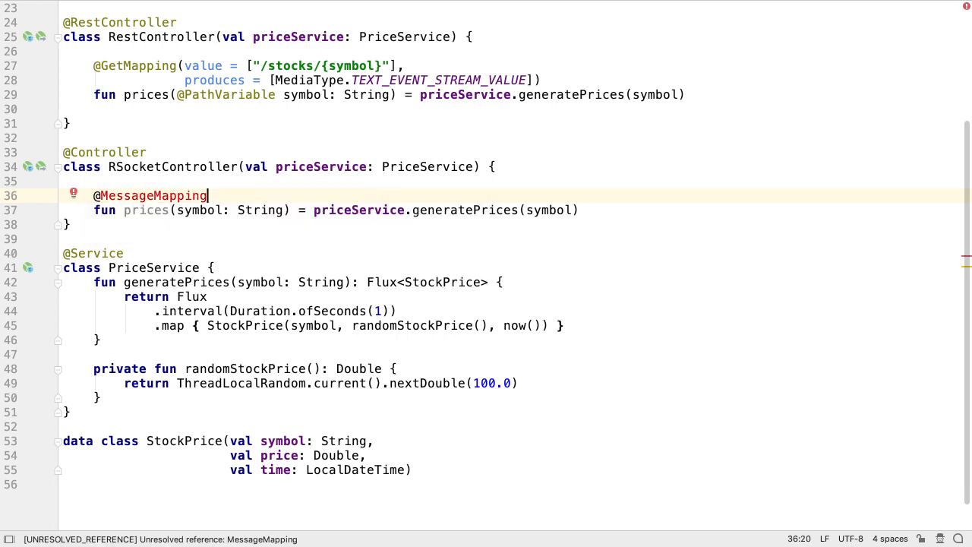
{"action": "key", "text": "Cmd+E"}
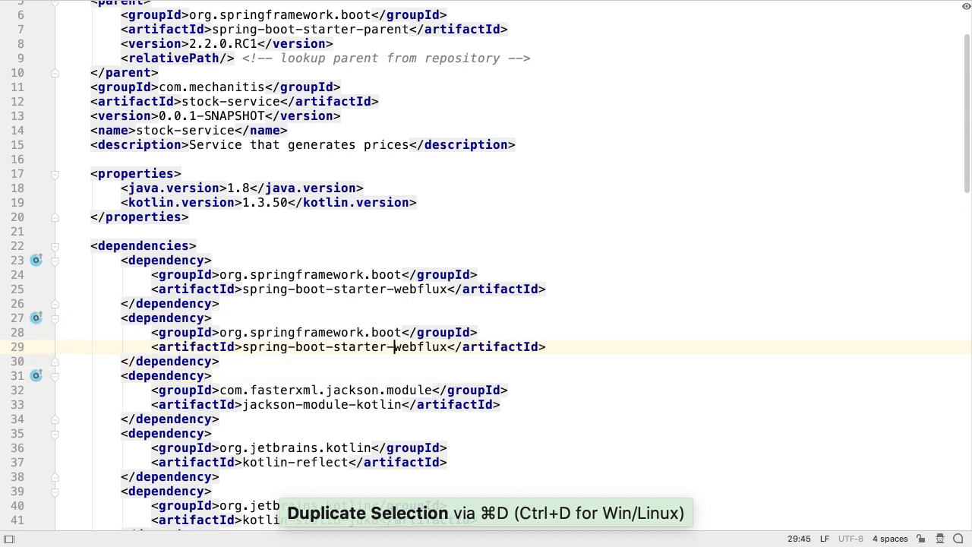
Change the duplicated dependency's artifact to spring-boot-starter-rsocket
{"action": "type", "text": "r"}
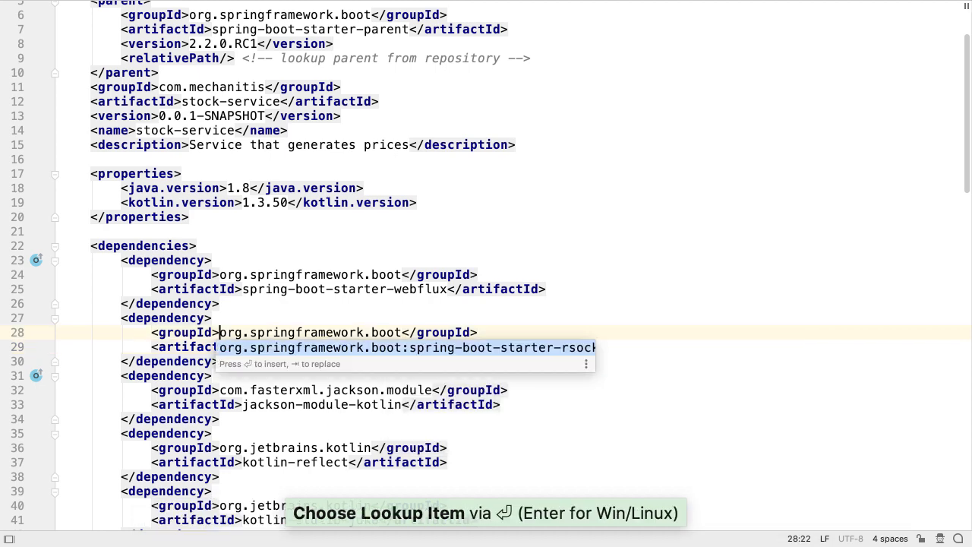
{"action": "key", "text": "Enter"}
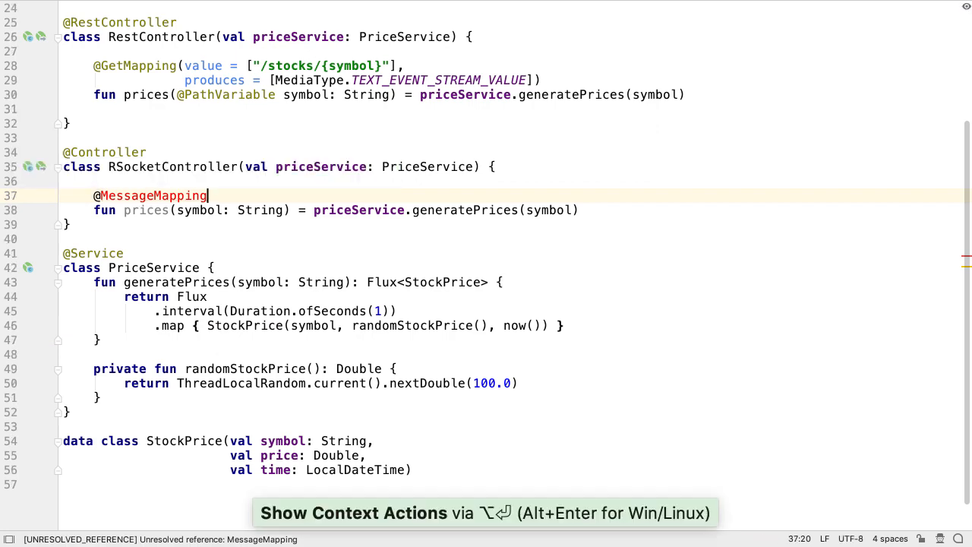
{"action": "type", "text": "(\"\")"}
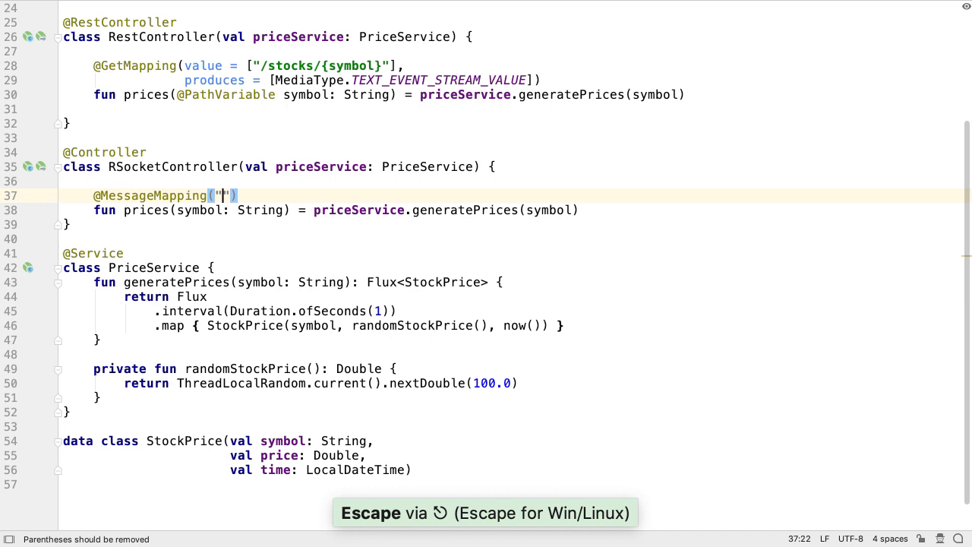
{"action": "type", "text": "stockPri"}
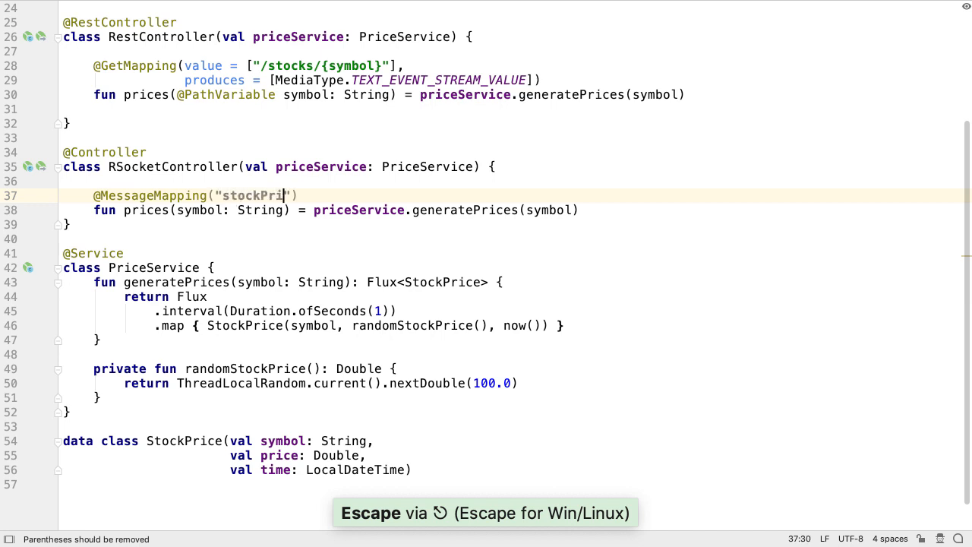
{"action": "type", "text": "ces"}
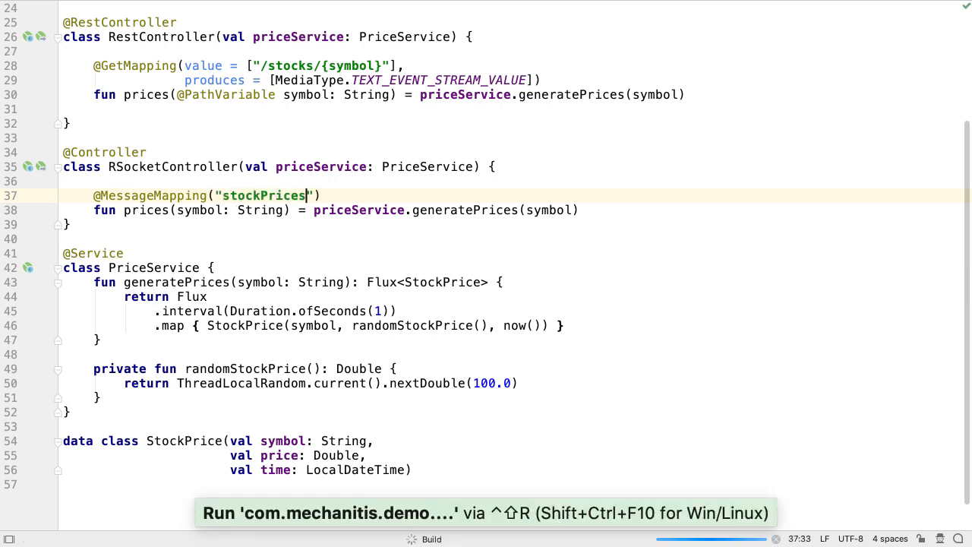
Run the stock service application, then stop it
{"action": "left_click", "coordinate": [502, 513]}
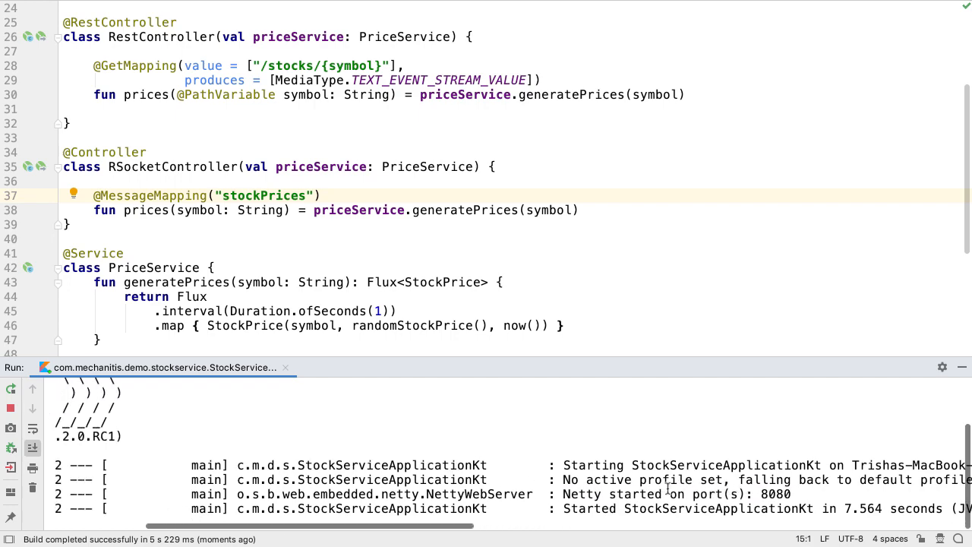
{"action": "key", "text": "Cmd+E"}
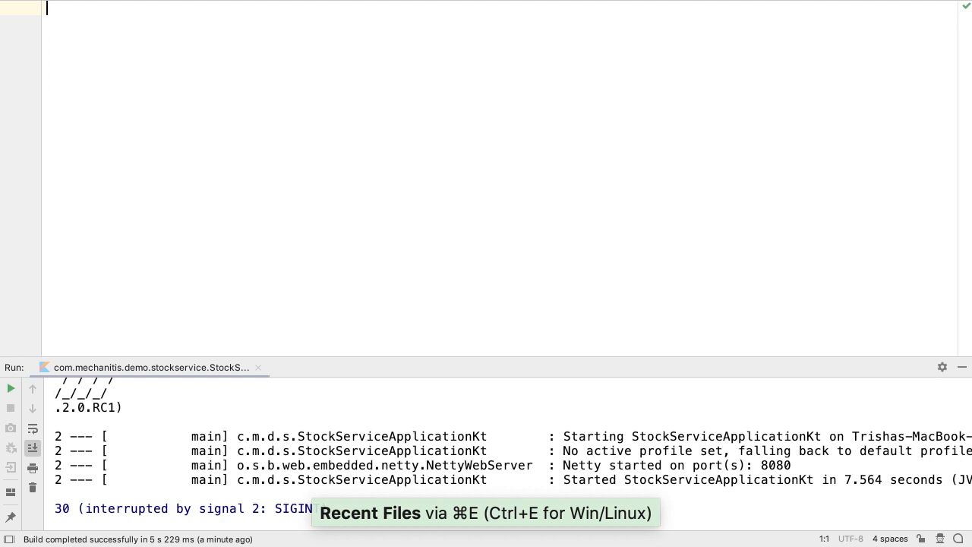
Add spring.rsocket.server.port=7000 to application.properties via the 'port' completion
{"action": "type", "text": "port"}
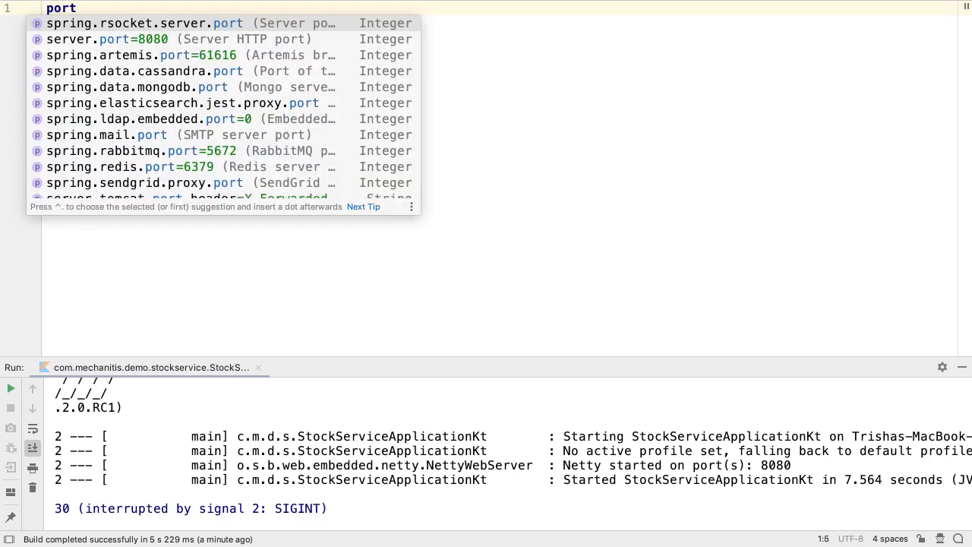
{"action": "left_click", "coordinate": [137, 23]}
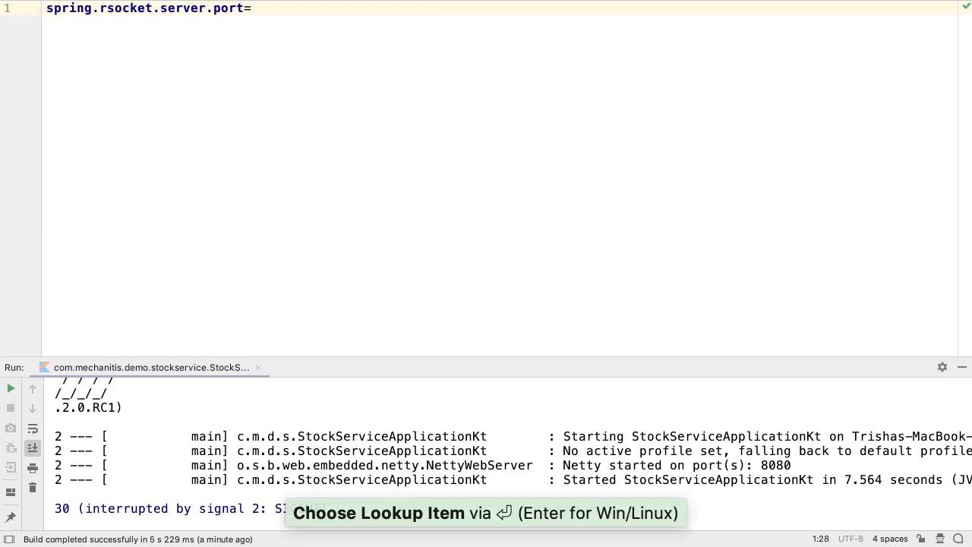
{"action": "type", "text": "7000"}
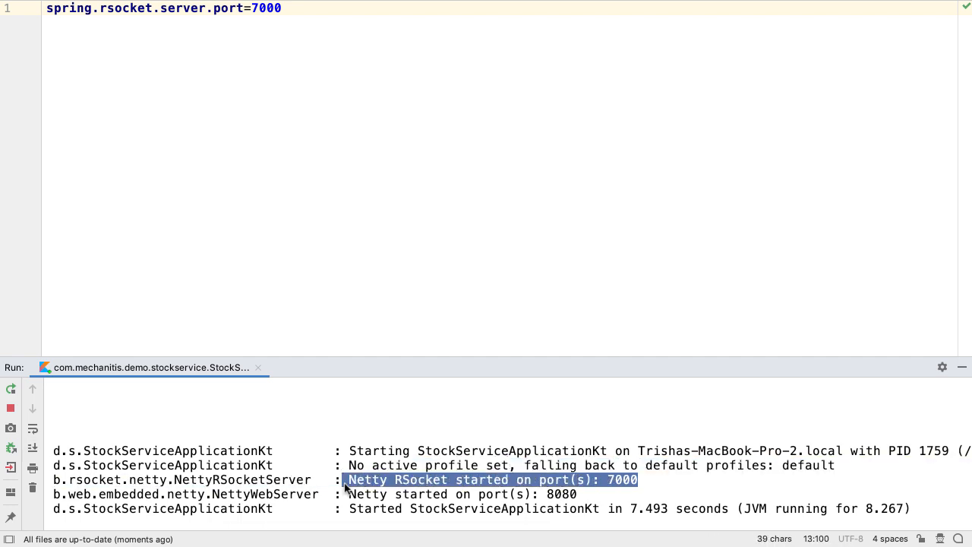
{"action": "mouse_move", "coordinate": [857, 489]}
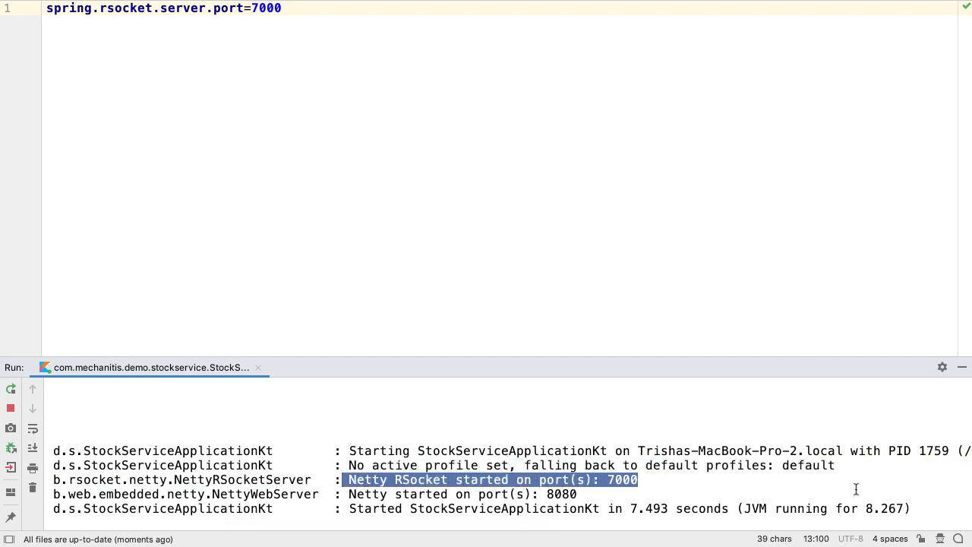